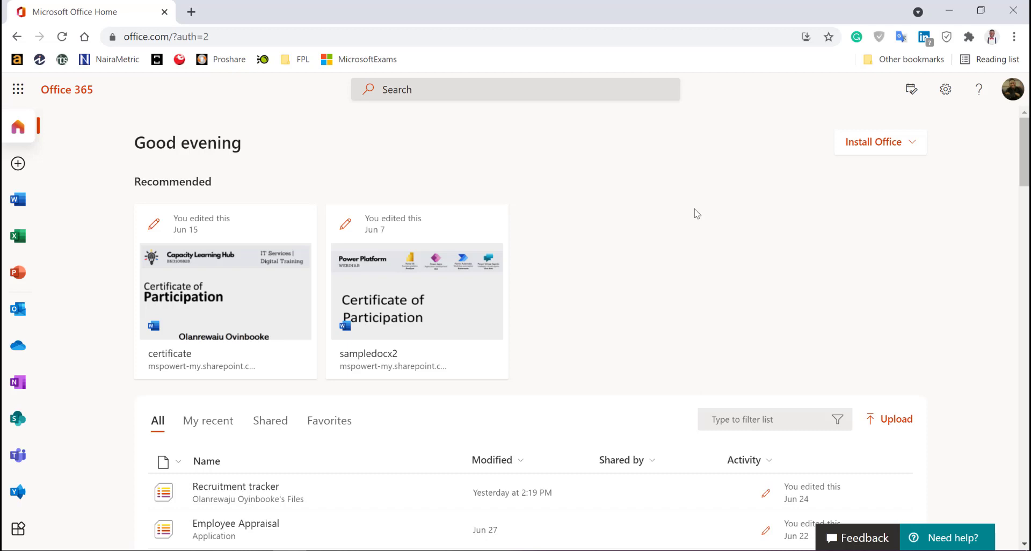
mouse_move(693, 218)
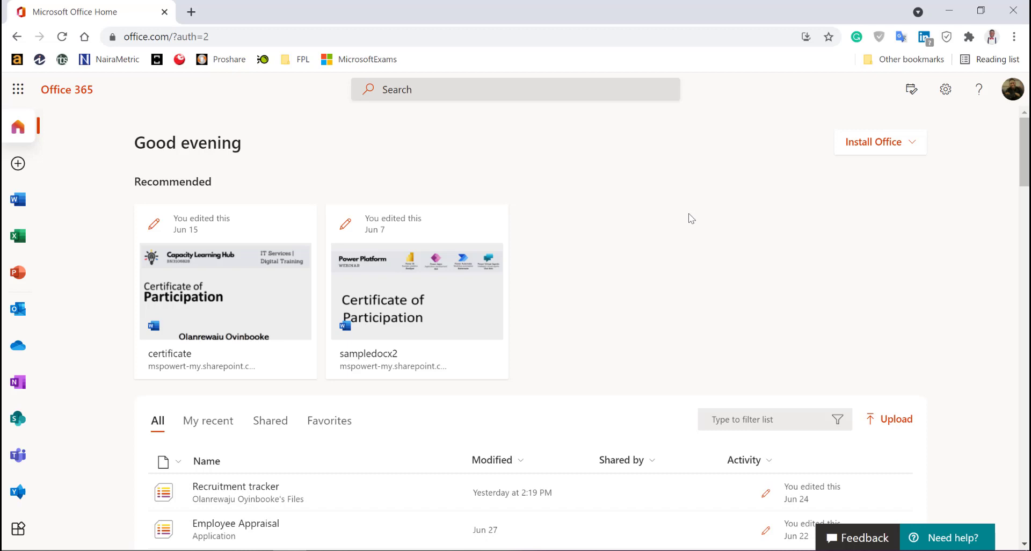
mouse_move(378, 101)
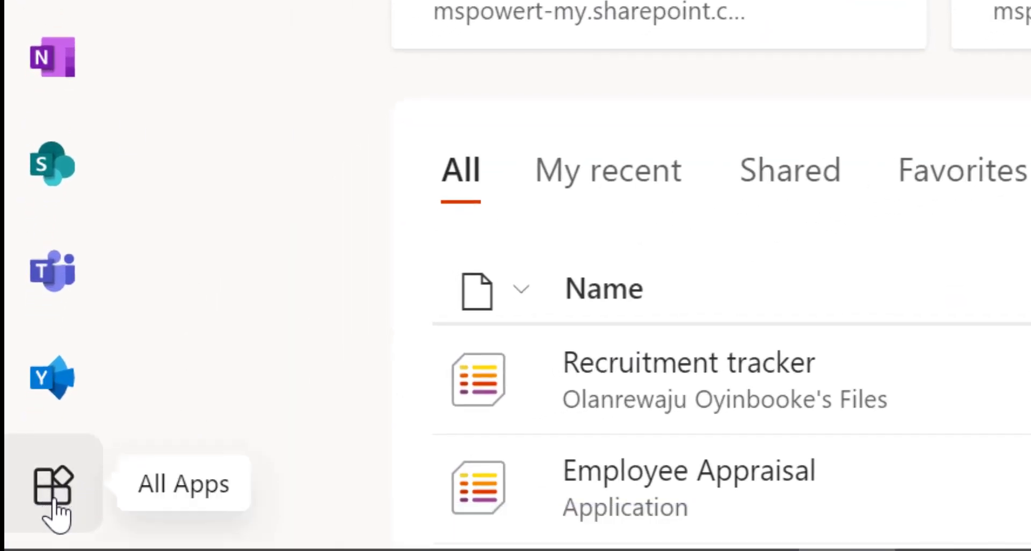
- From All Apps, launch Lists in its own browser tab
click(53, 484)
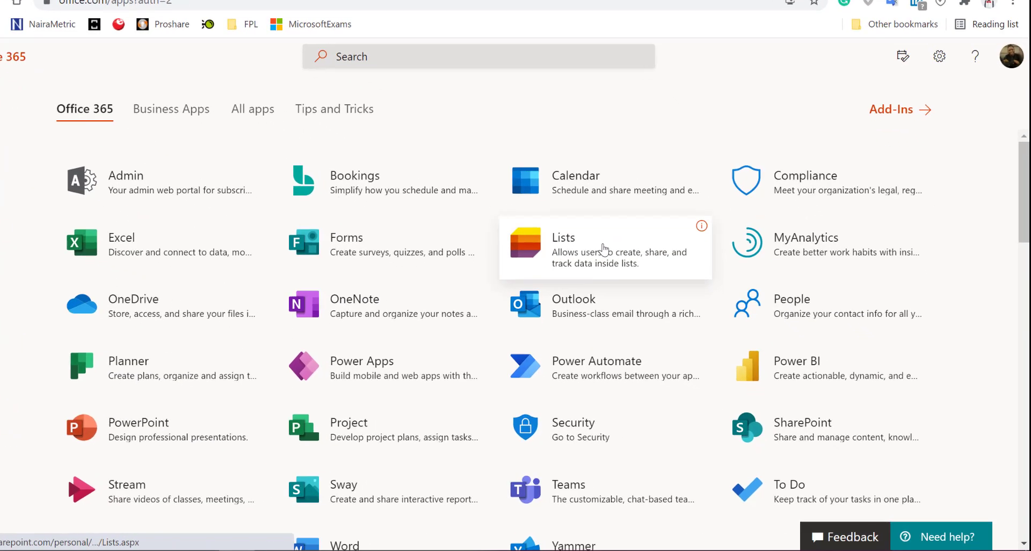
scroll(down, 3)
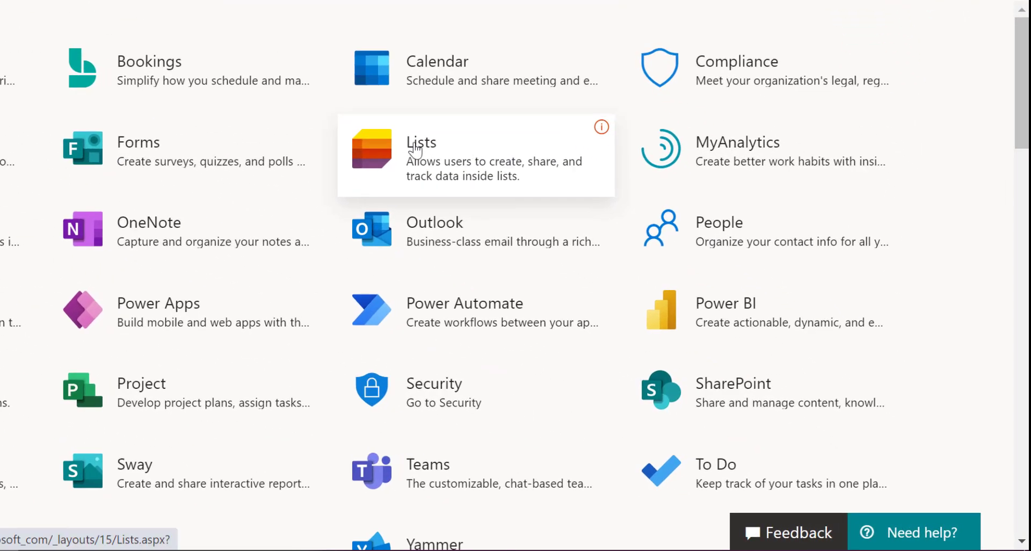
mouse_move(417, 148)
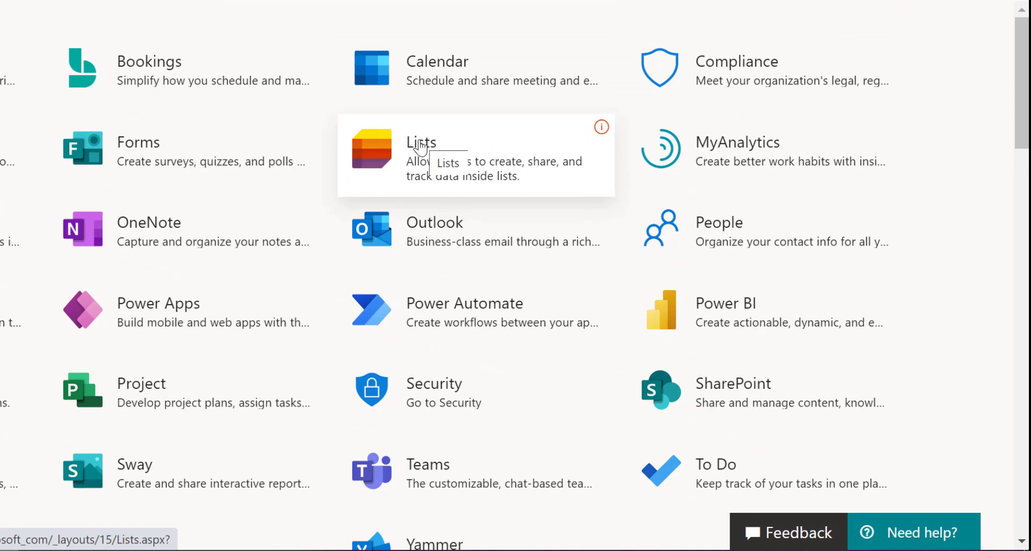
mouse_move(732, 382)
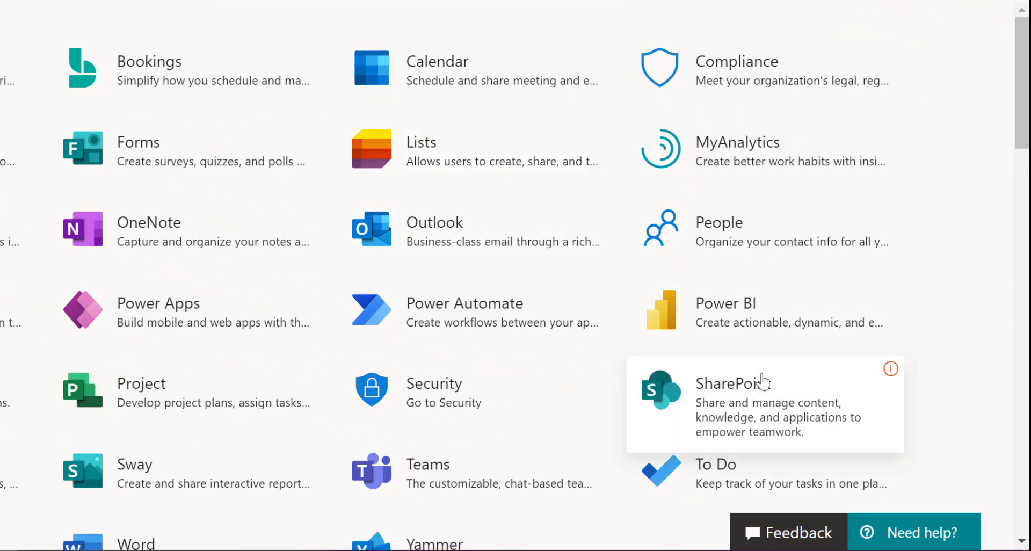
mouse_move(766, 382)
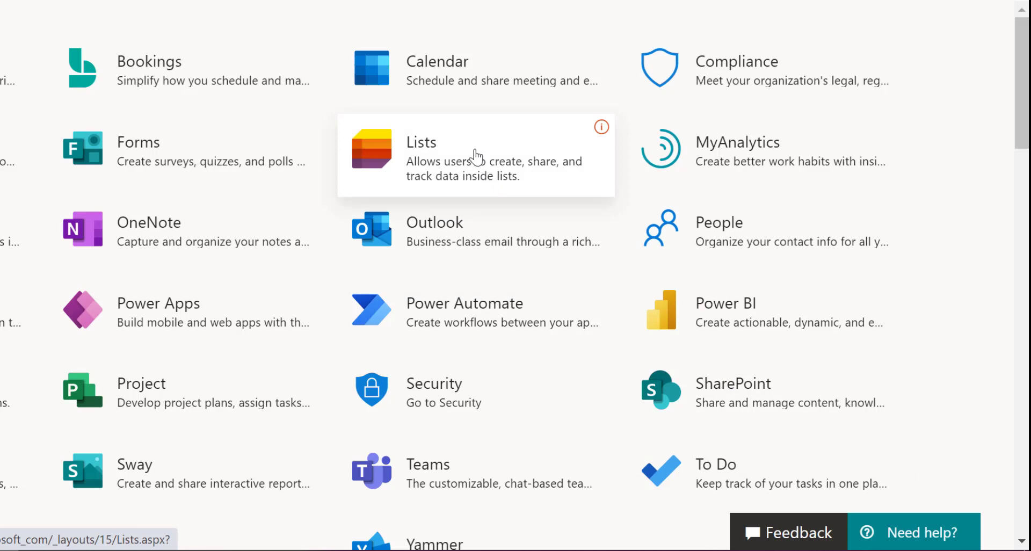
mouse_move(477, 155)
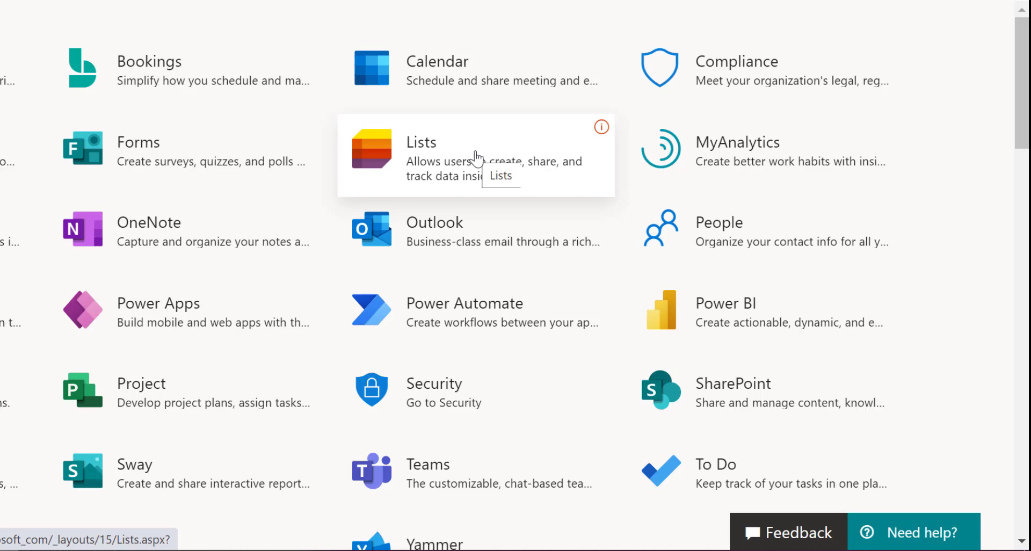
mouse_move(427, 156)
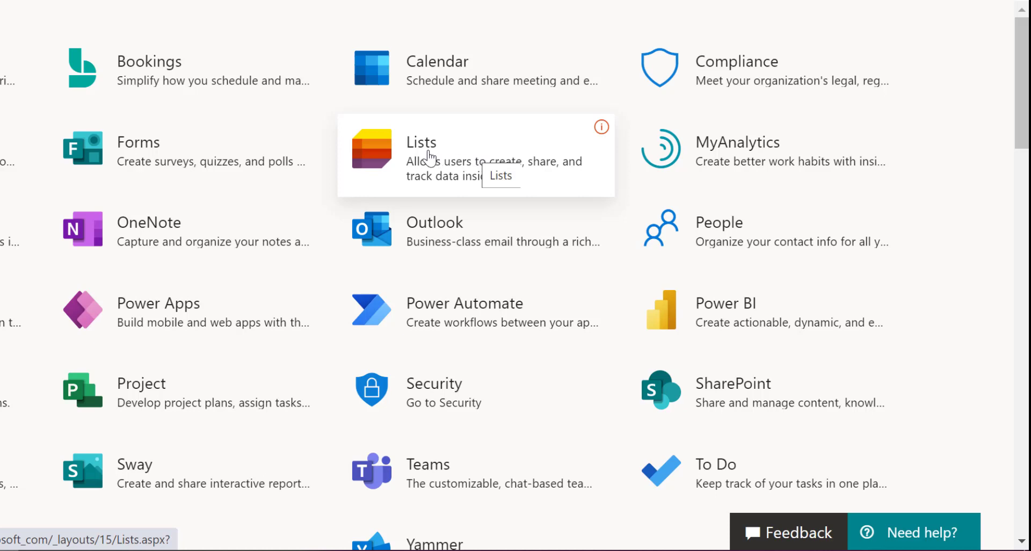
right_click(421, 155)
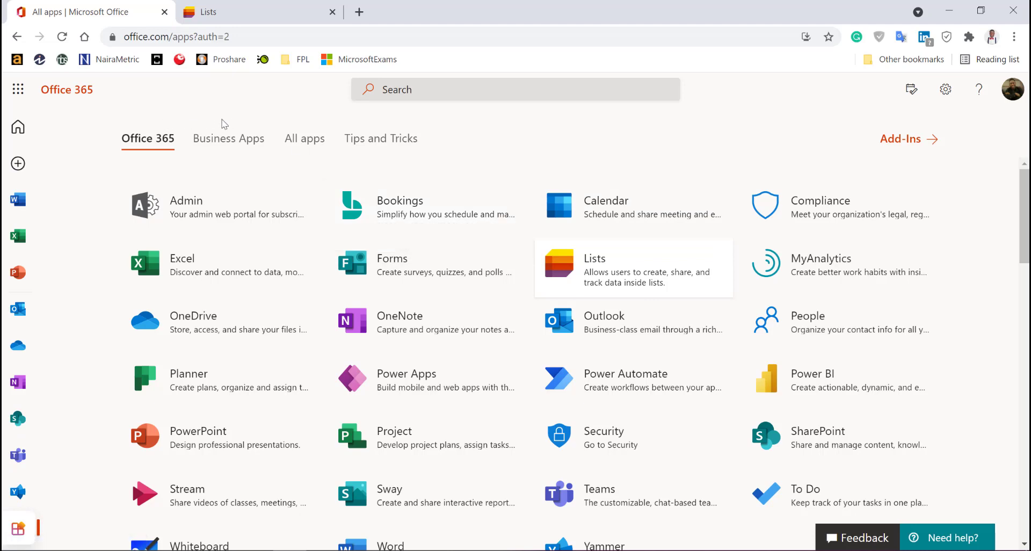
mouse_move(239, 16)
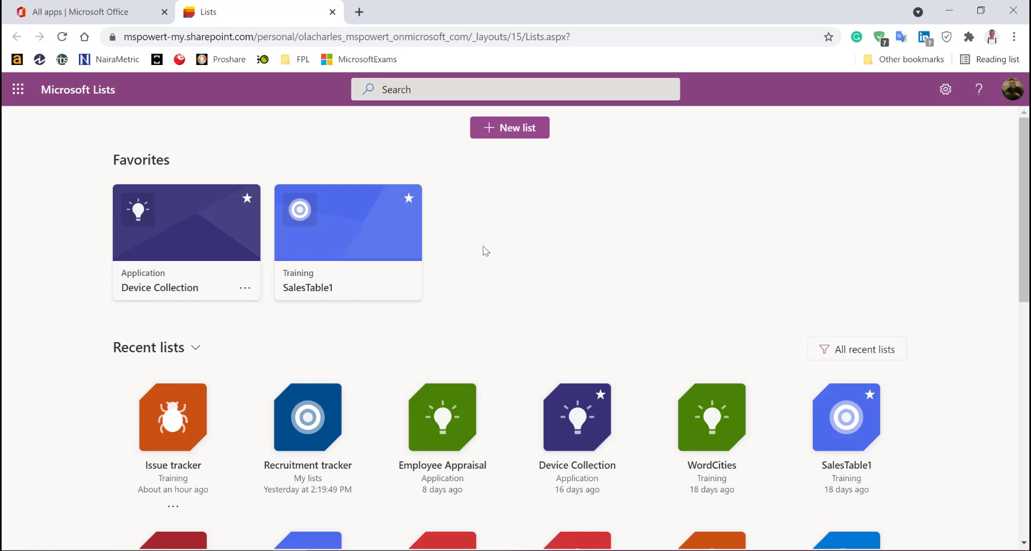
mouse_move(479, 258)
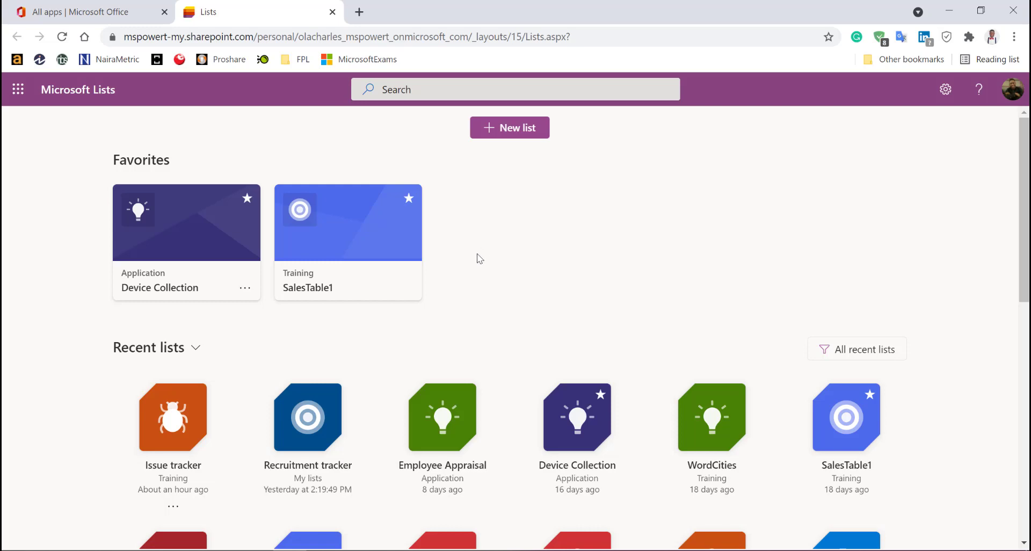
- Look through the favourite and recent lists on the Lists home page
scroll(down, 3)
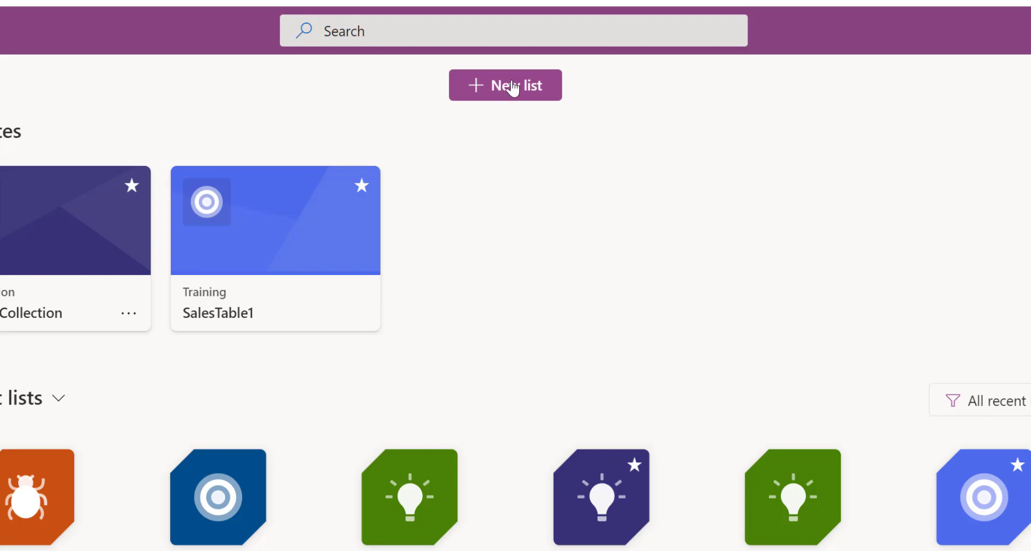
- Start a new list and review the templates in the Create a list dialog
click(505, 85)
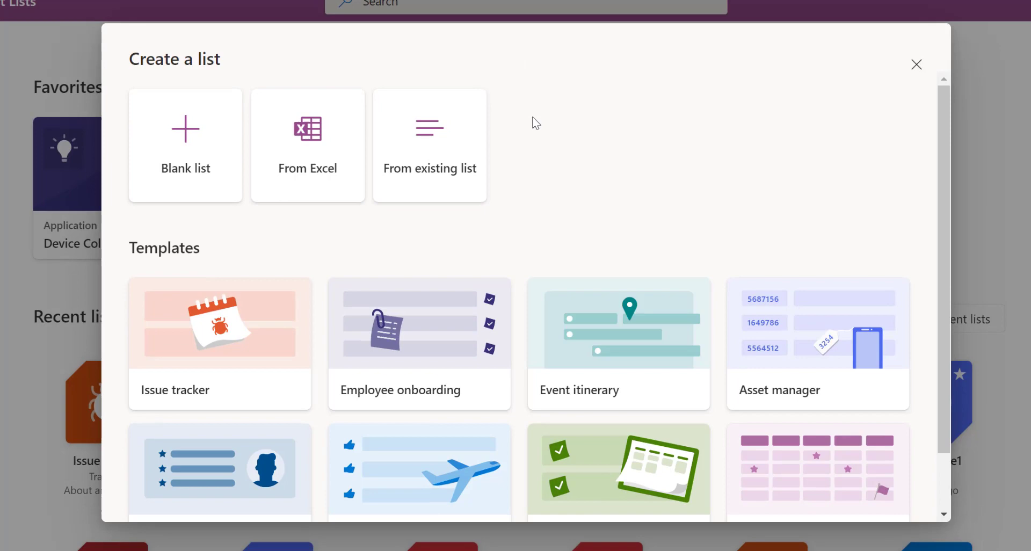
mouse_move(184, 141)
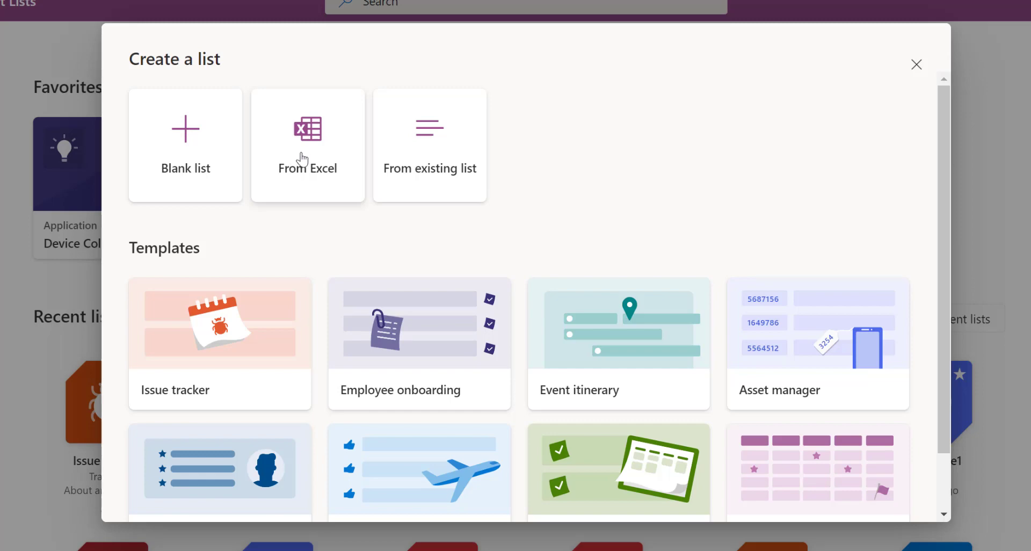
mouse_move(452, 185)
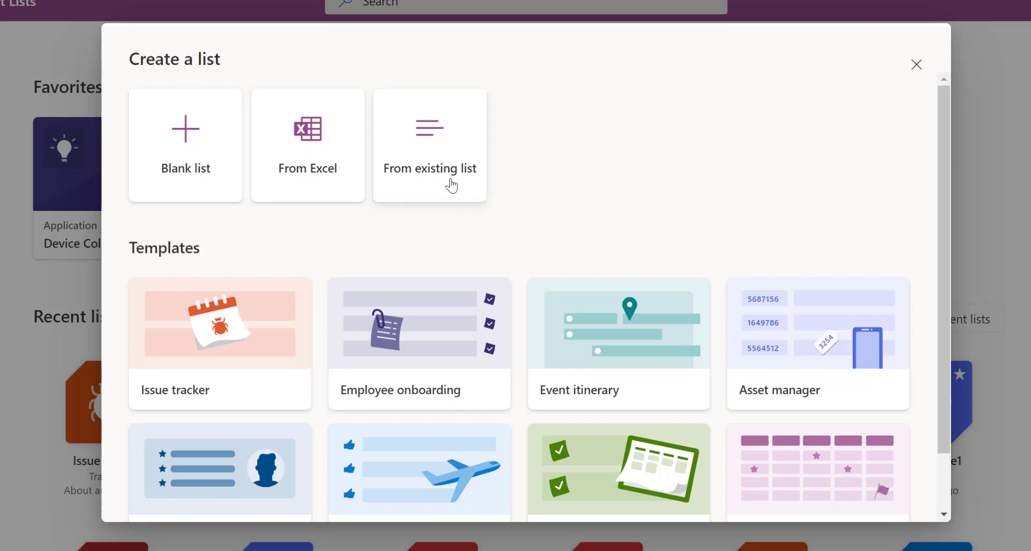
mouse_move(453, 174)
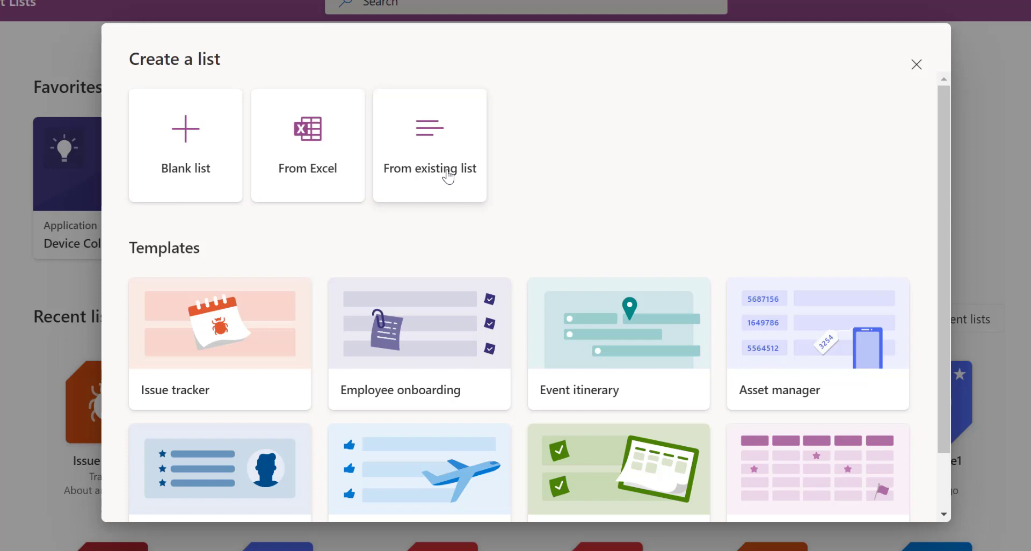
scroll(down, 3)
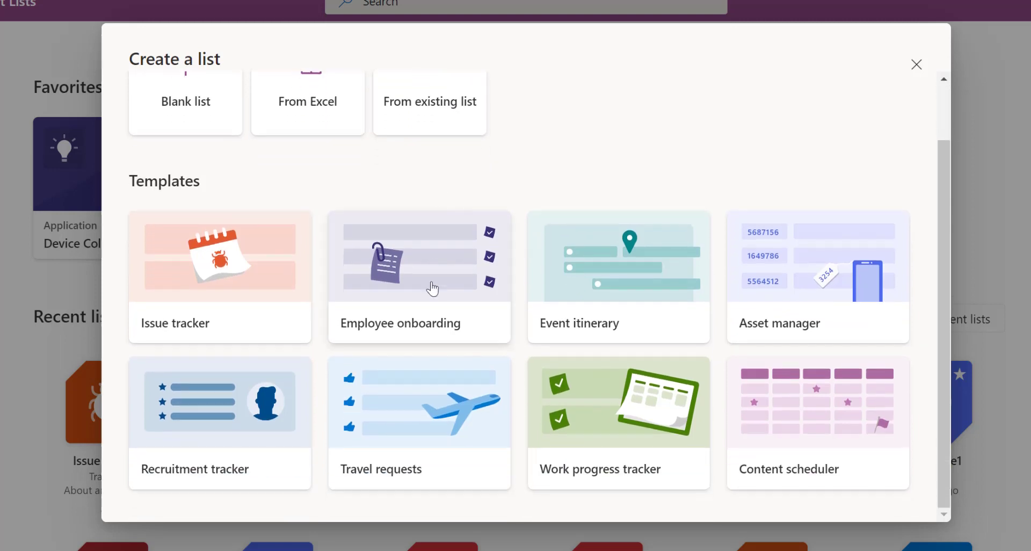
mouse_move(419, 300)
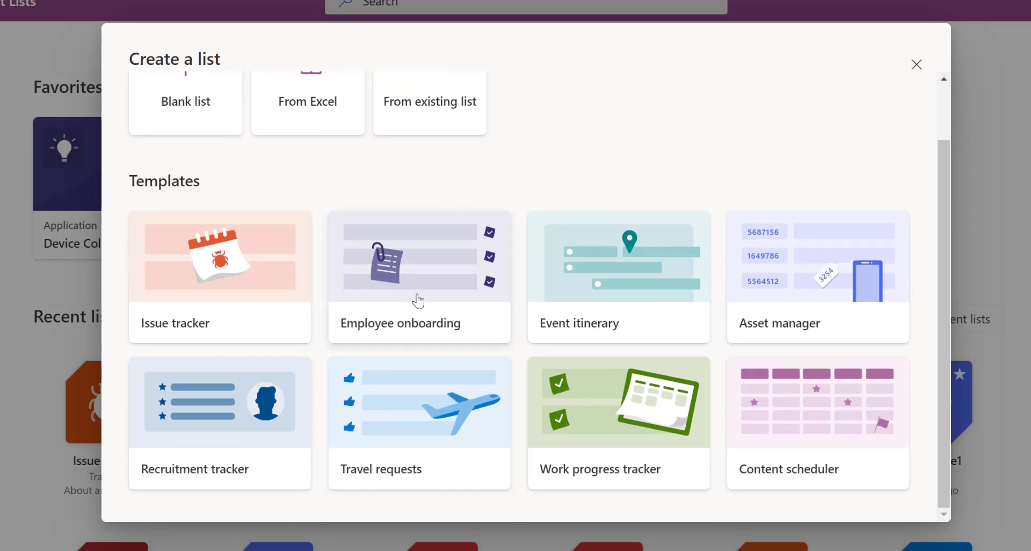
mouse_move(331, 201)
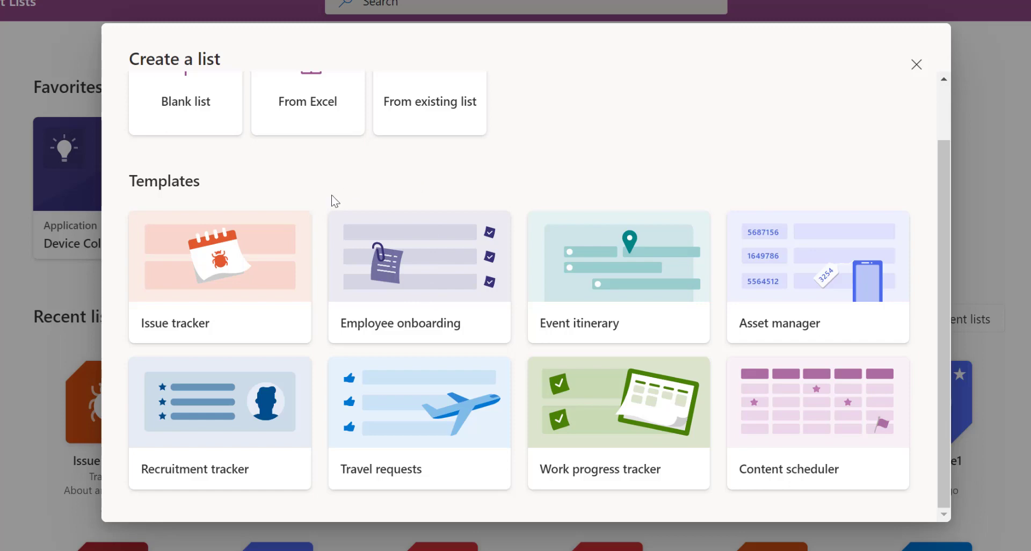
mouse_move(207, 273)
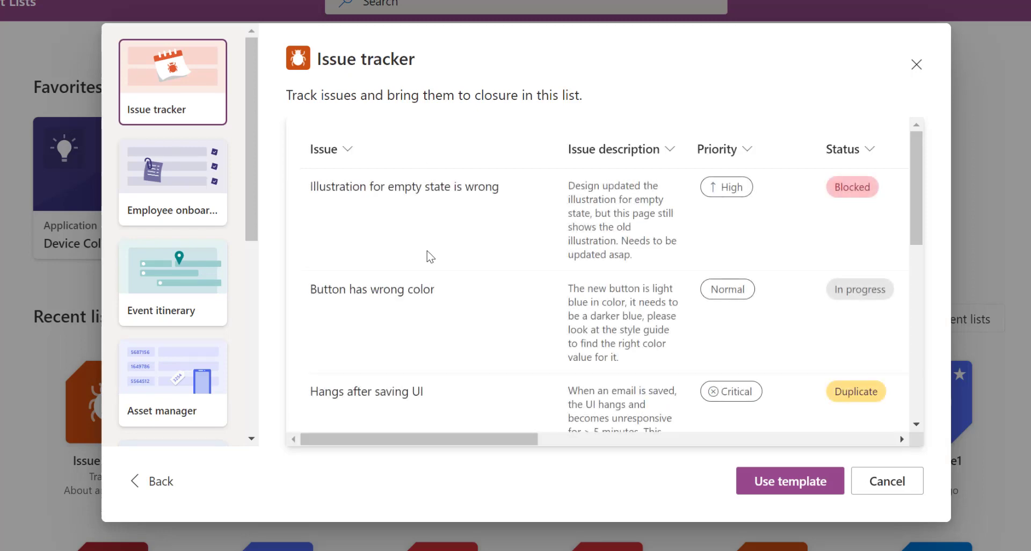
mouse_move(533, 203)
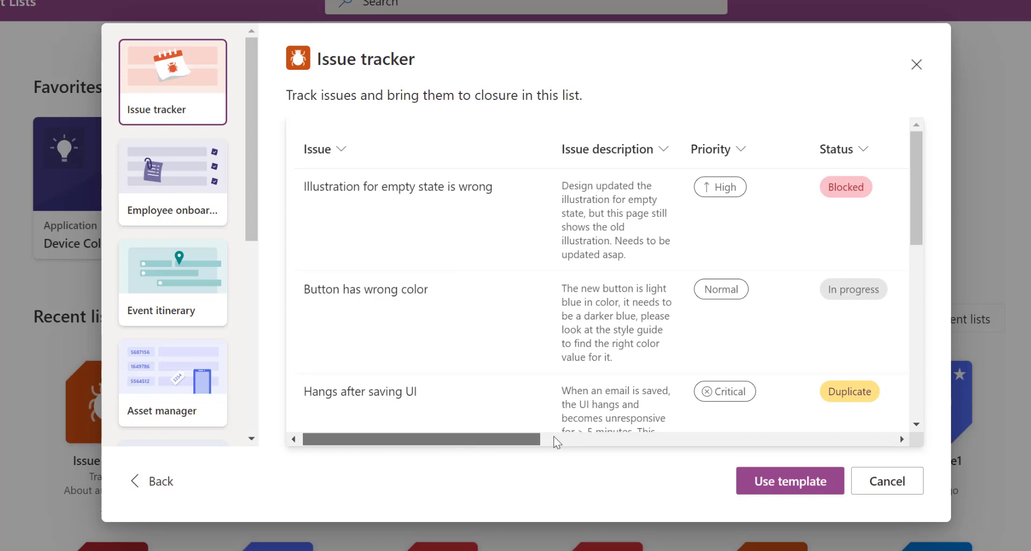
- Preview the Issue tracker sample columns and choose Use template
scroll(right, 3)
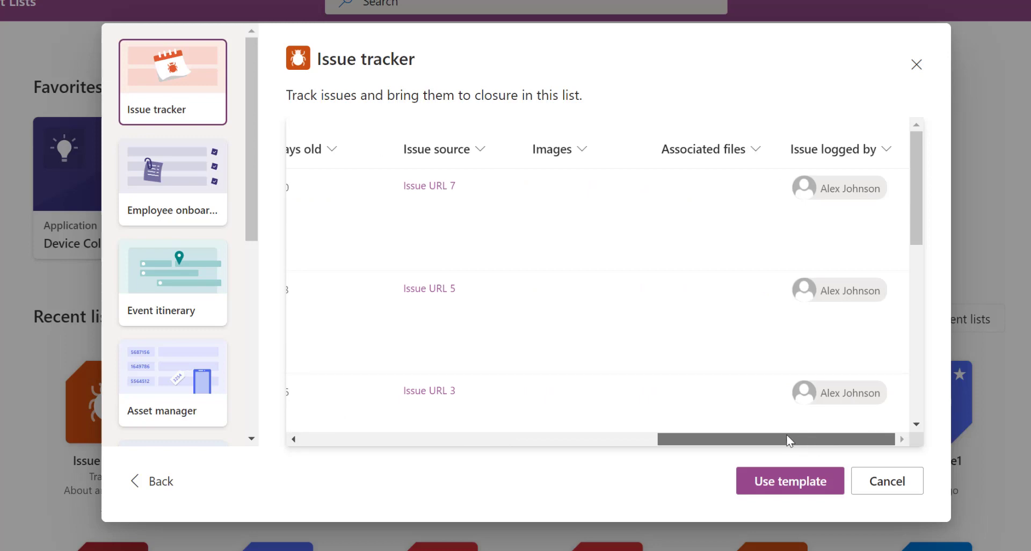
scroll(left, 3)
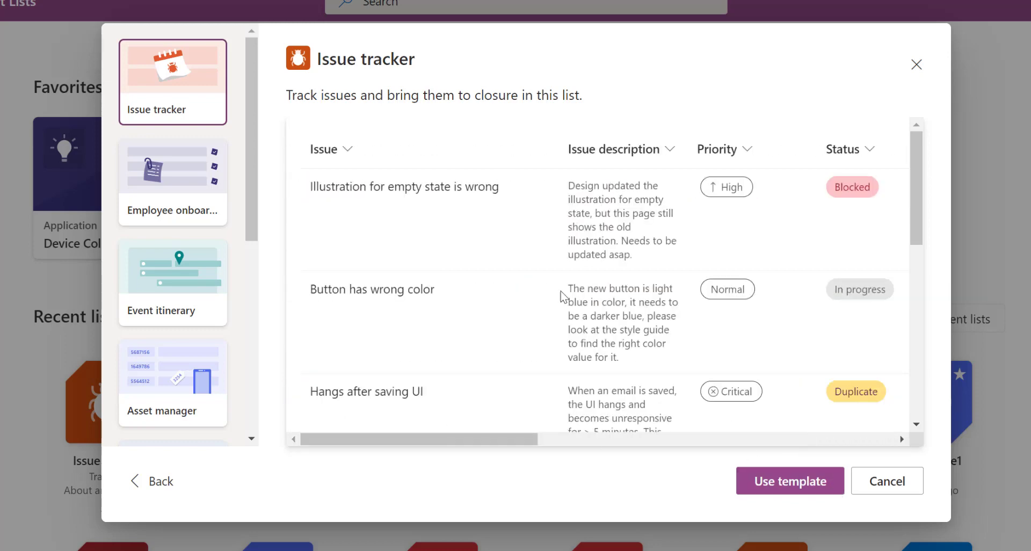
mouse_move(385, 439)
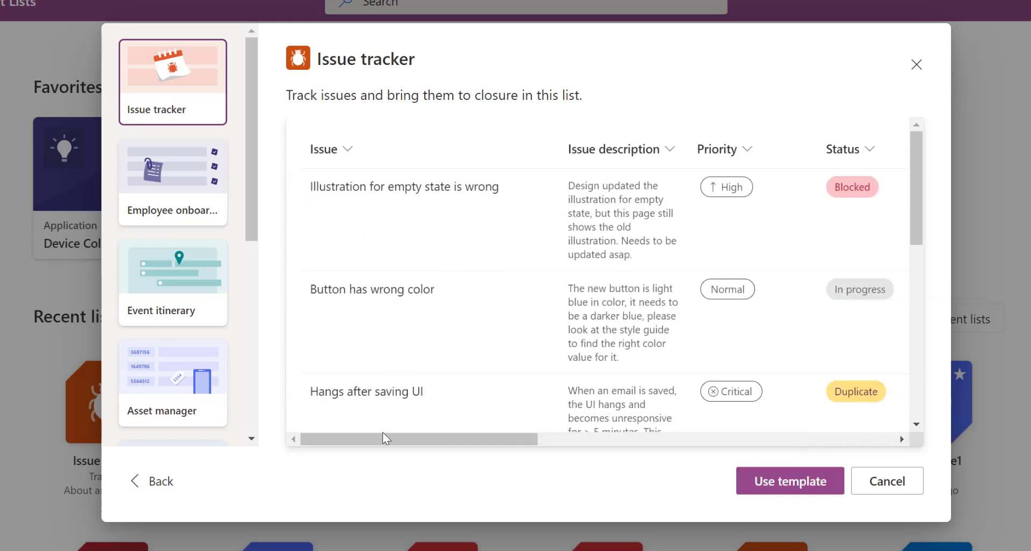
drag(384, 440, 490, 447)
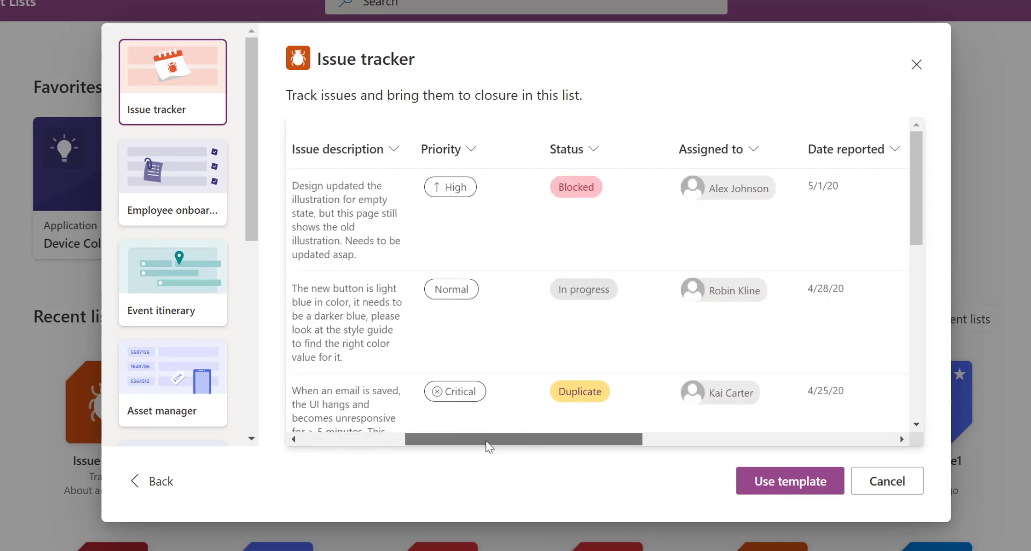
scroll(right, 3)
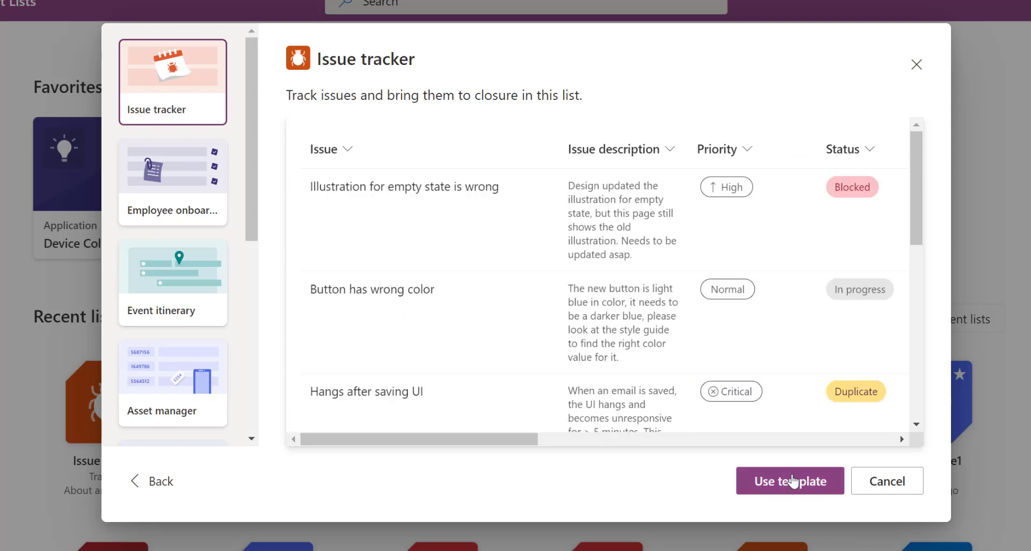
click(789, 481)
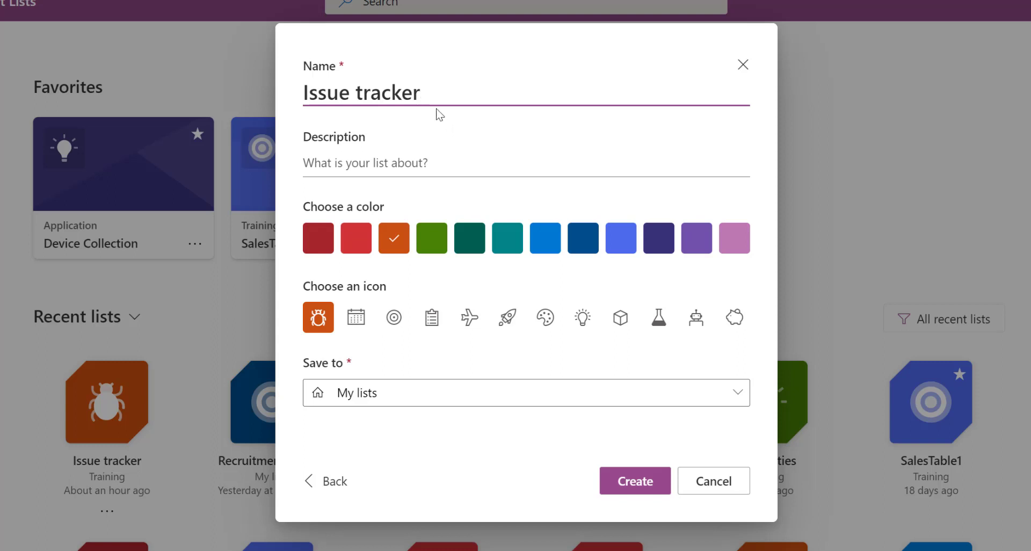
- Create the Issue tracker list with the bug icon, dark green colour, saved to My lists
click(469, 238)
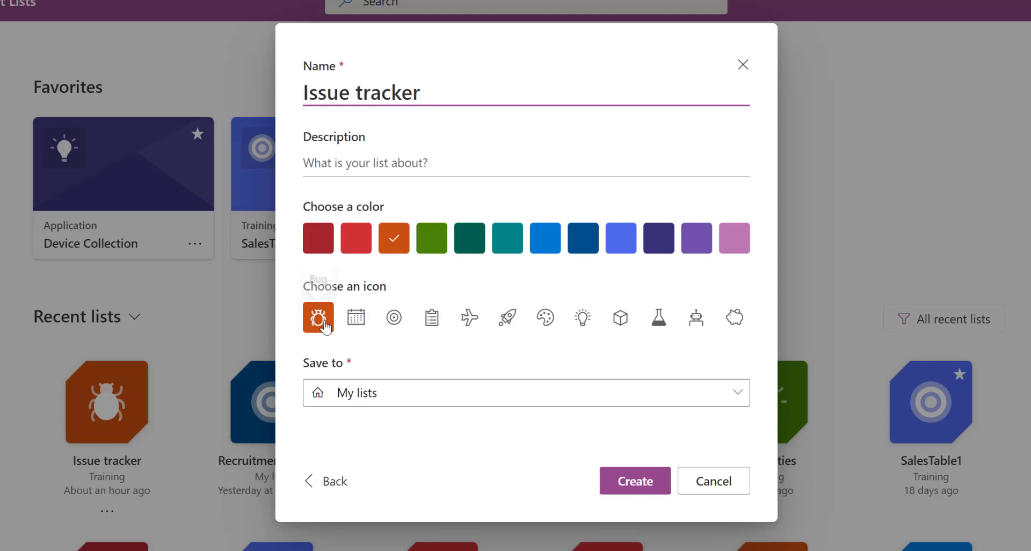
click(505, 238)
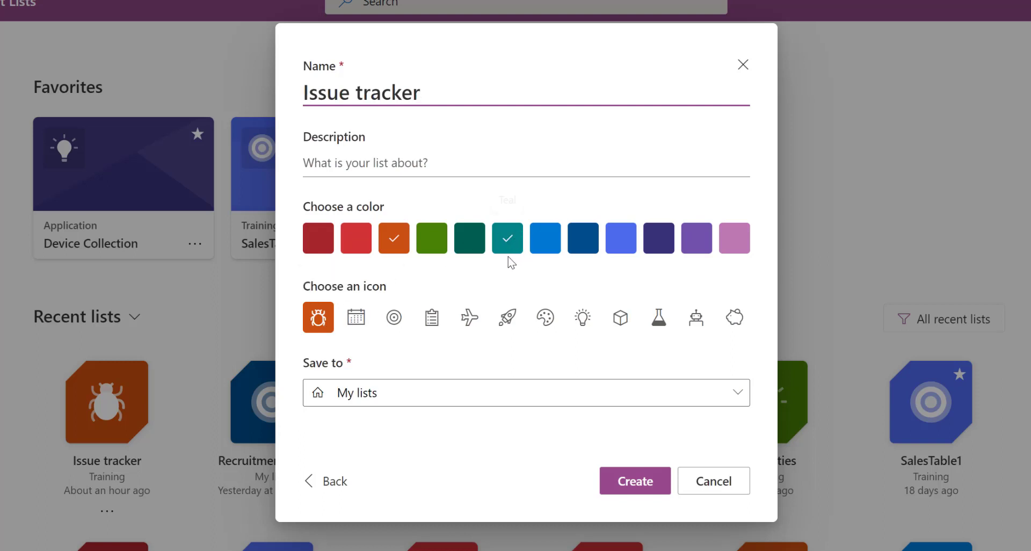
click(469, 238)
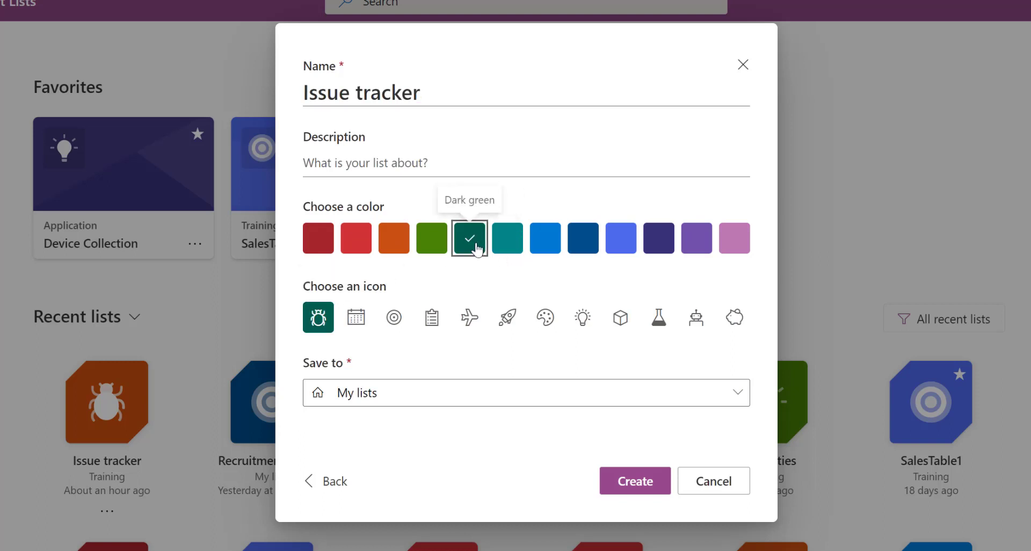
mouse_move(459, 382)
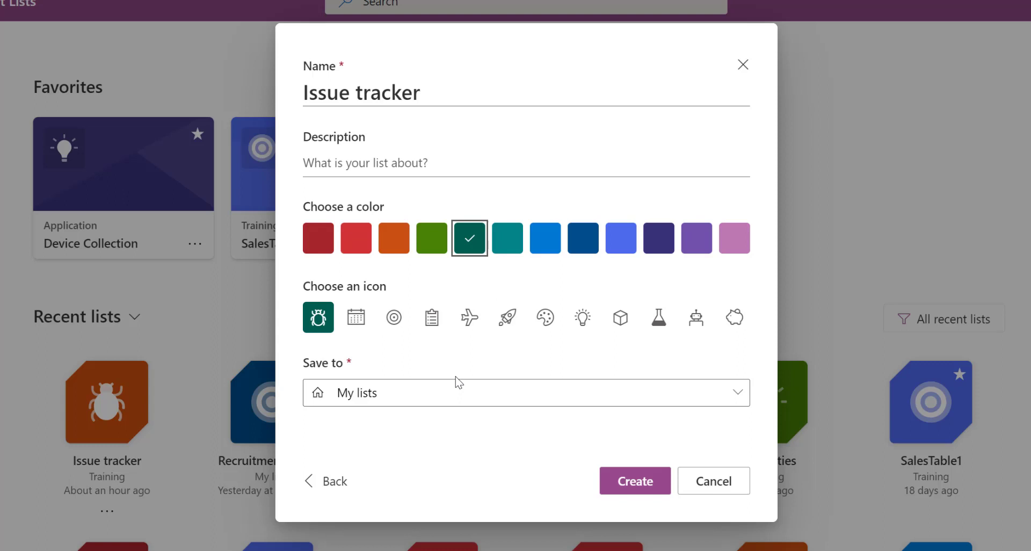
mouse_move(408, 396)
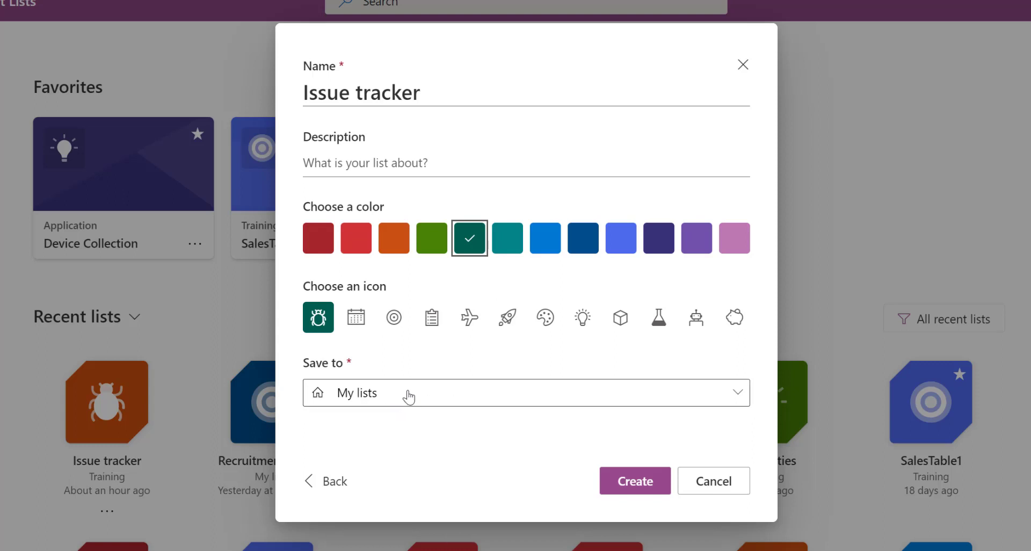
click(525, 393)
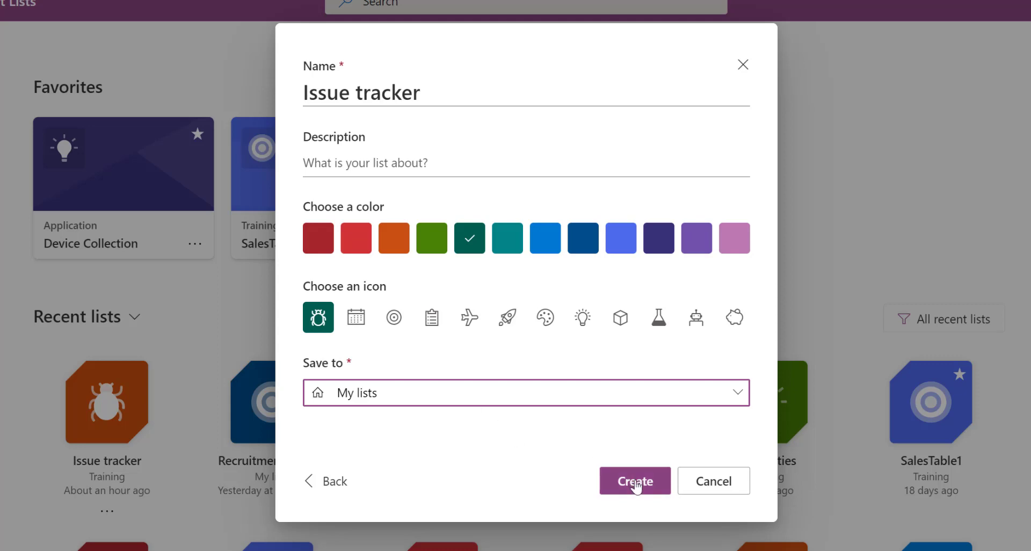
mouse_move(635, 487)
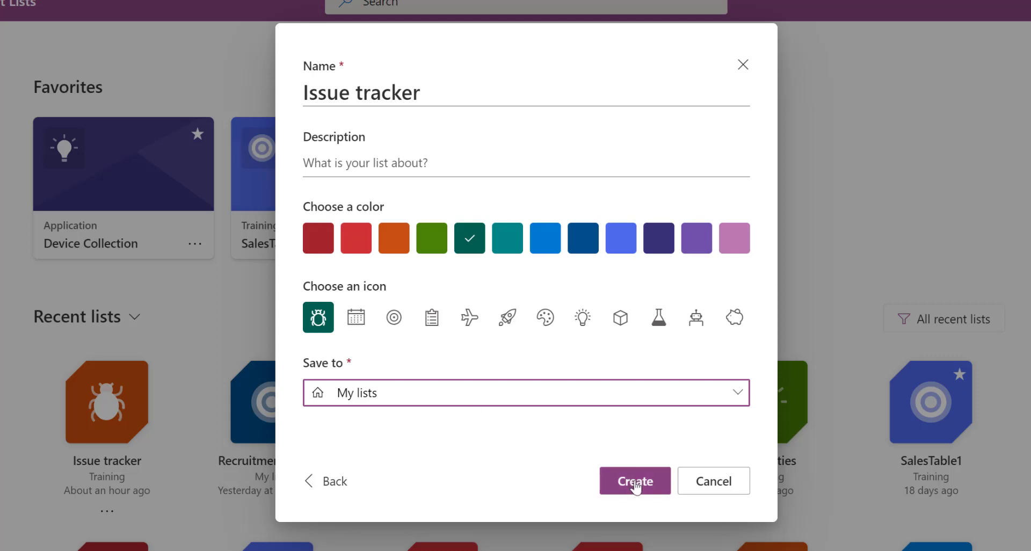
click(634, 480)
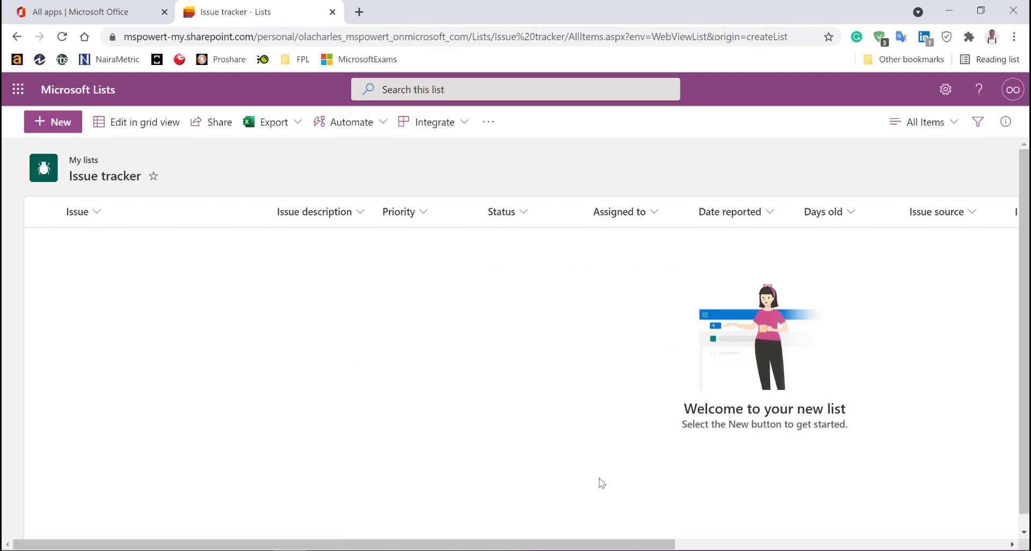
mouse_move(409, 358)
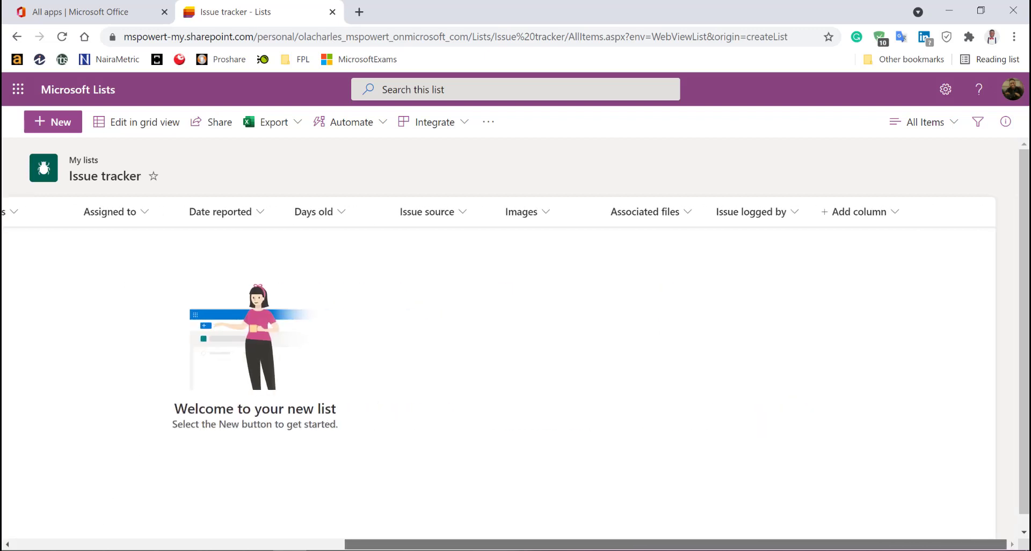
- Review the empty list's columns and start a new item
scroll(left, 3)
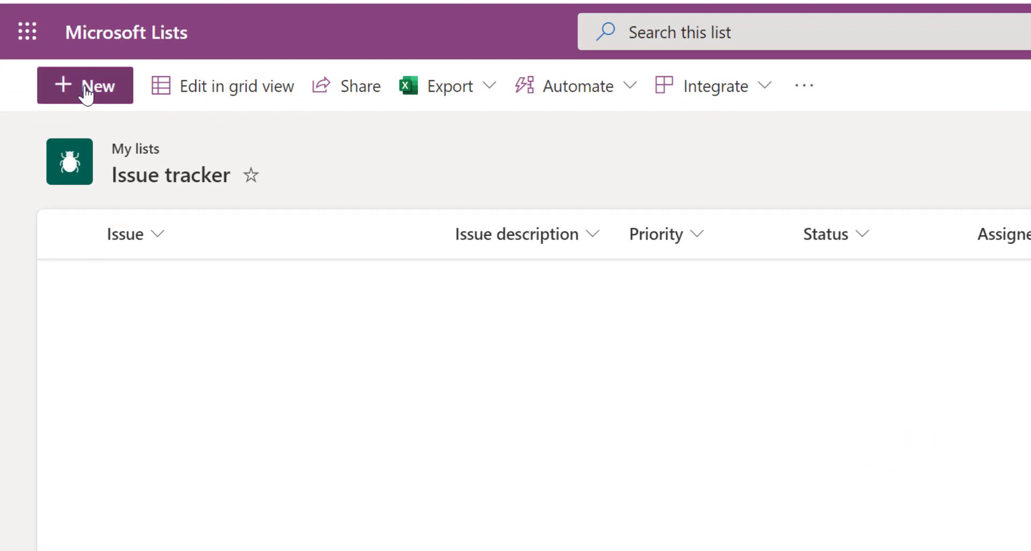
click(84, 86)
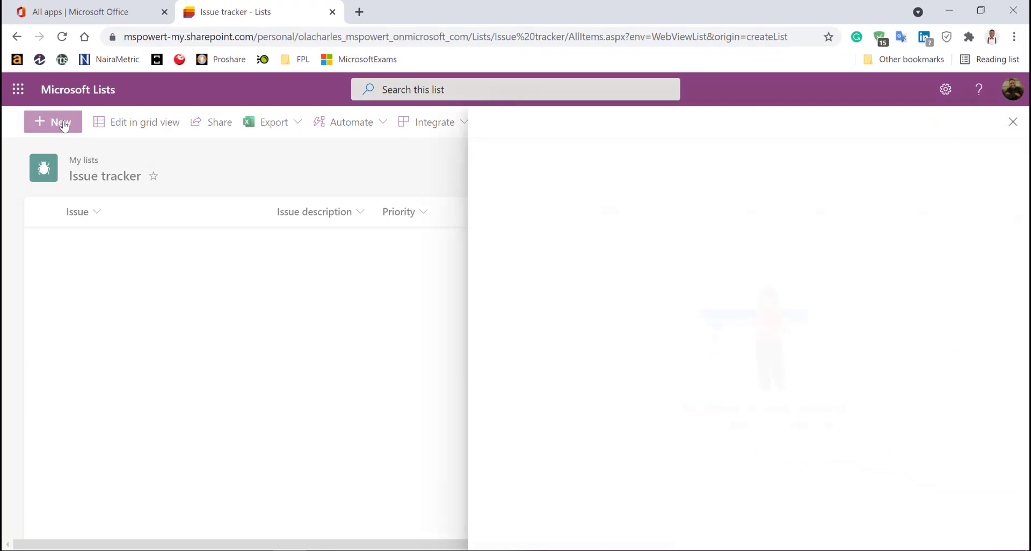
- Enter issue 'PC not connecting to WiFi' with description 'My Hotspot not working'
click(53, 121)
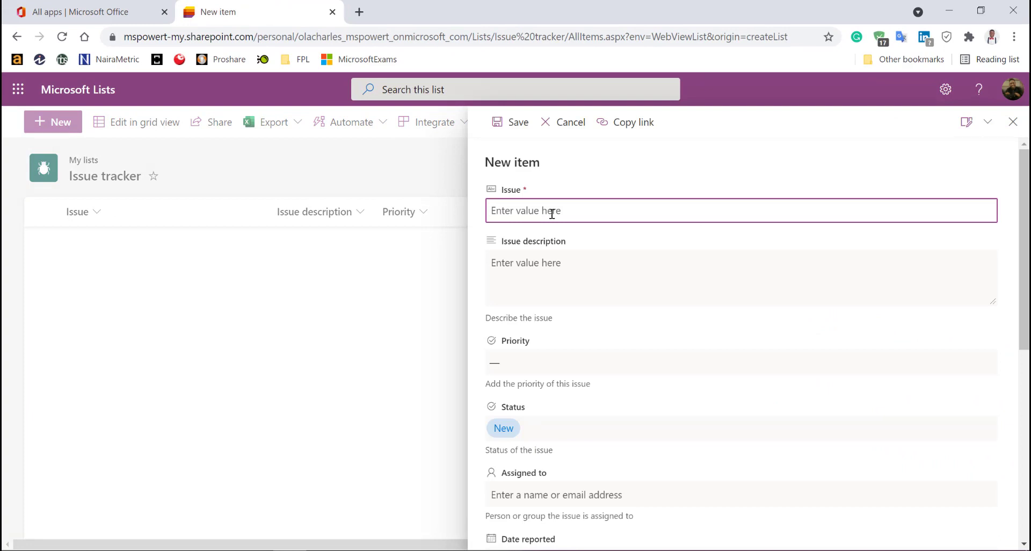
text(PC not)
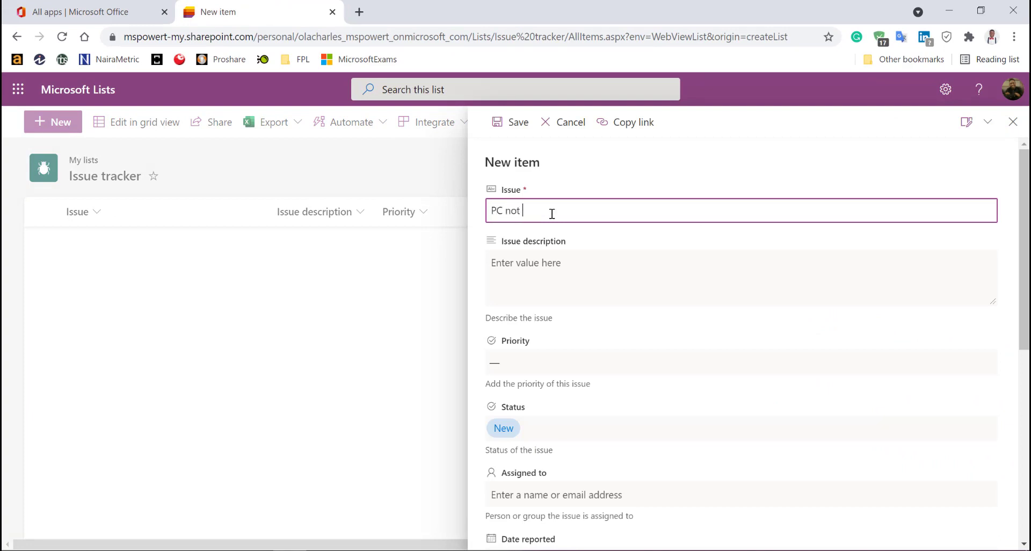
text(connecting to)
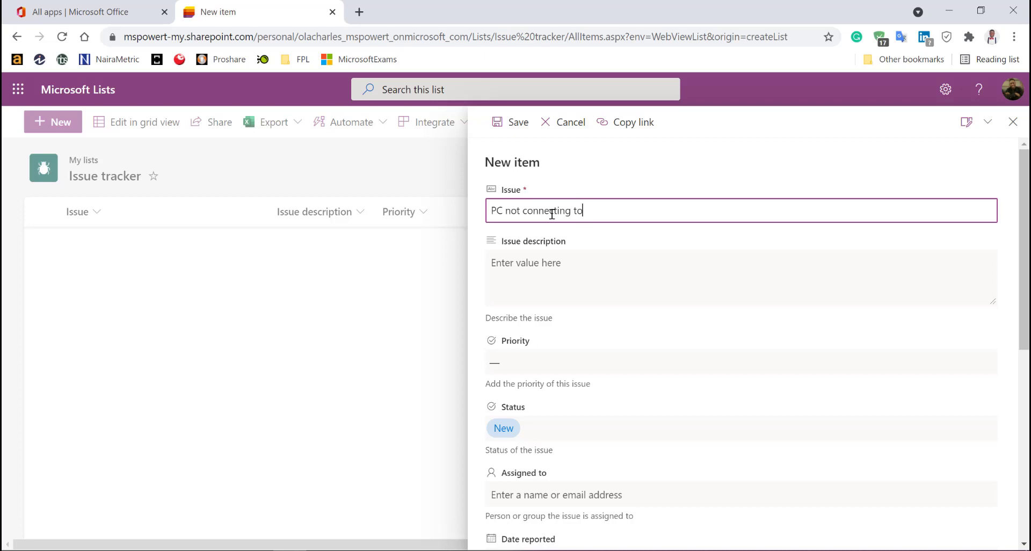
text(Wif)
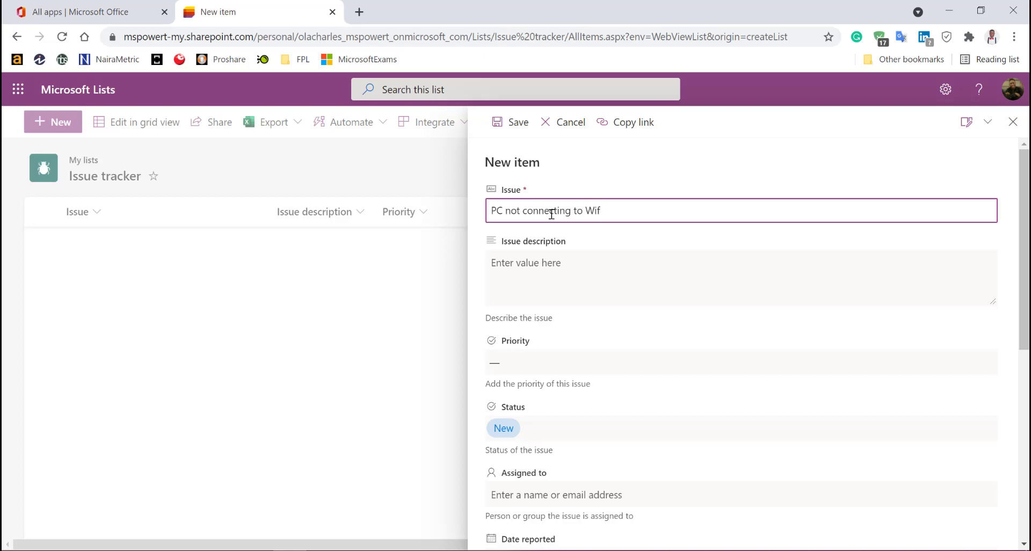
text(Fi)
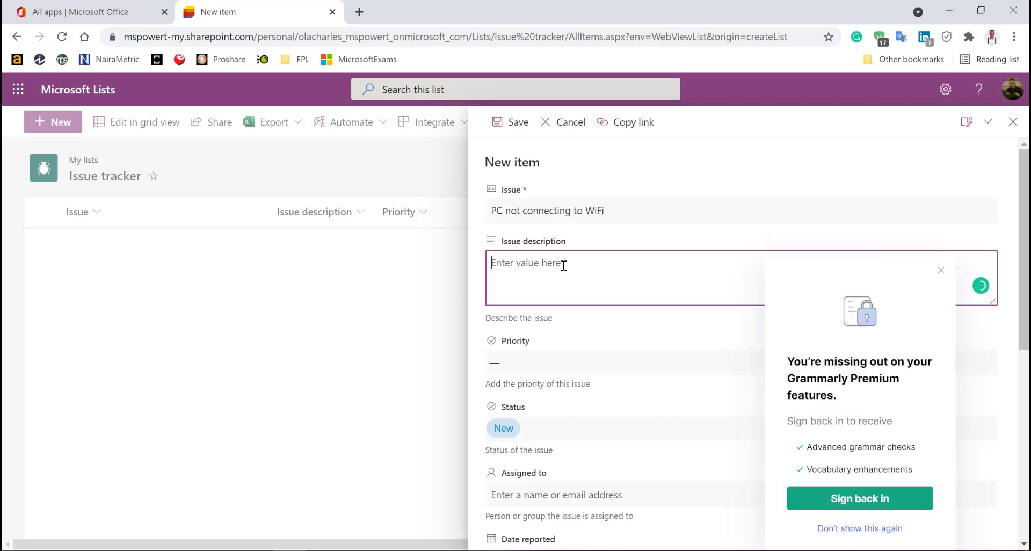
text(My Hotspot not worki)
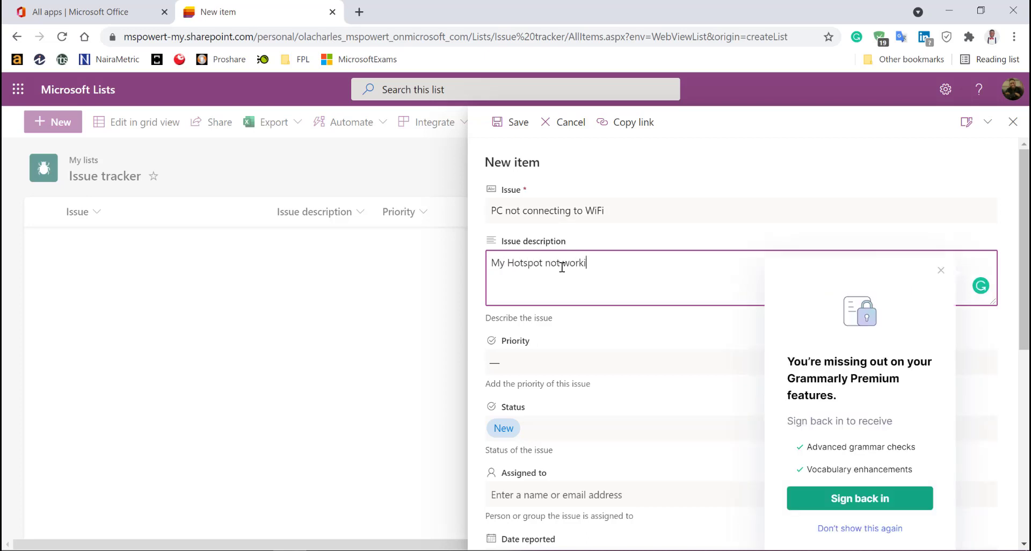
text(ng)
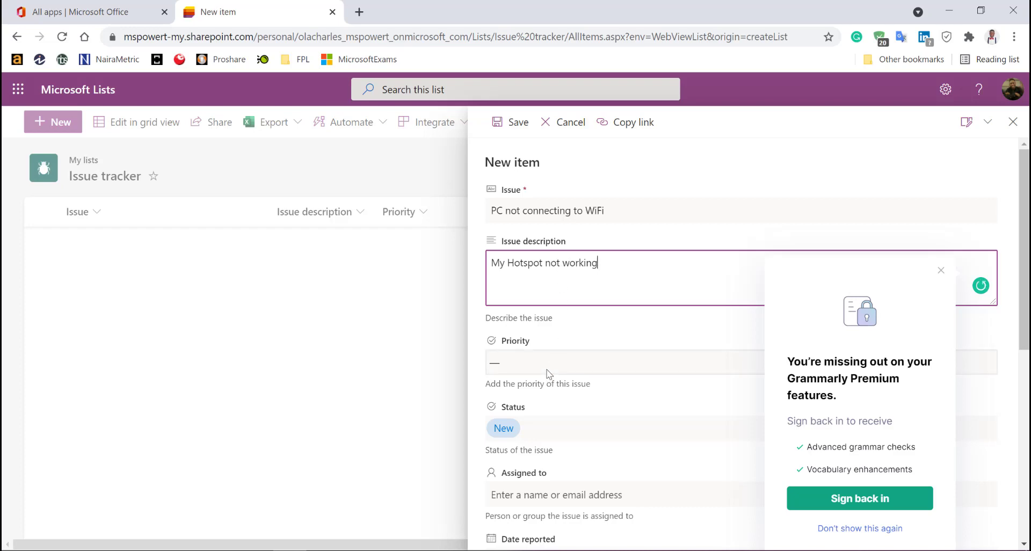
click(626, 362)
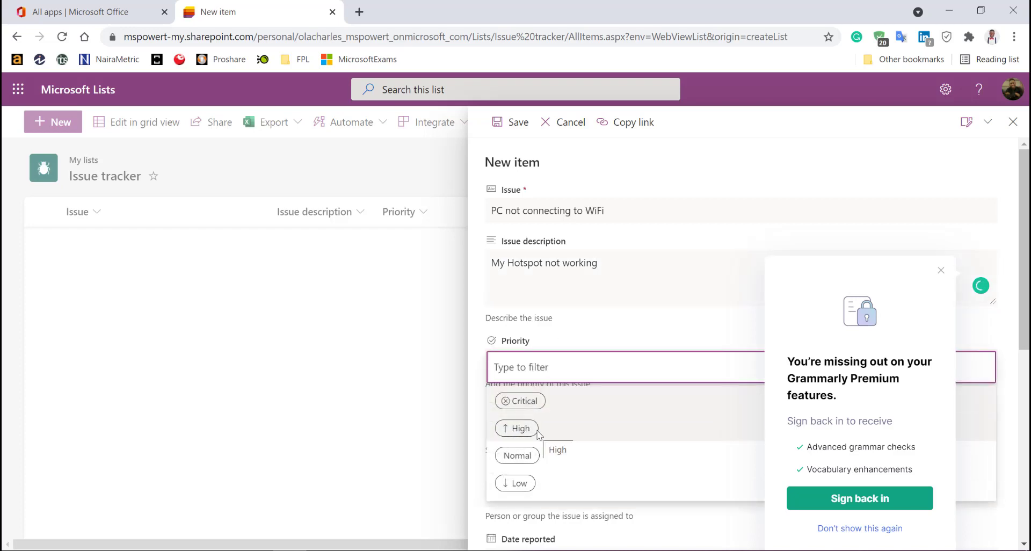
- Set priority to High, keep status New, and save the item
click(520, 429)
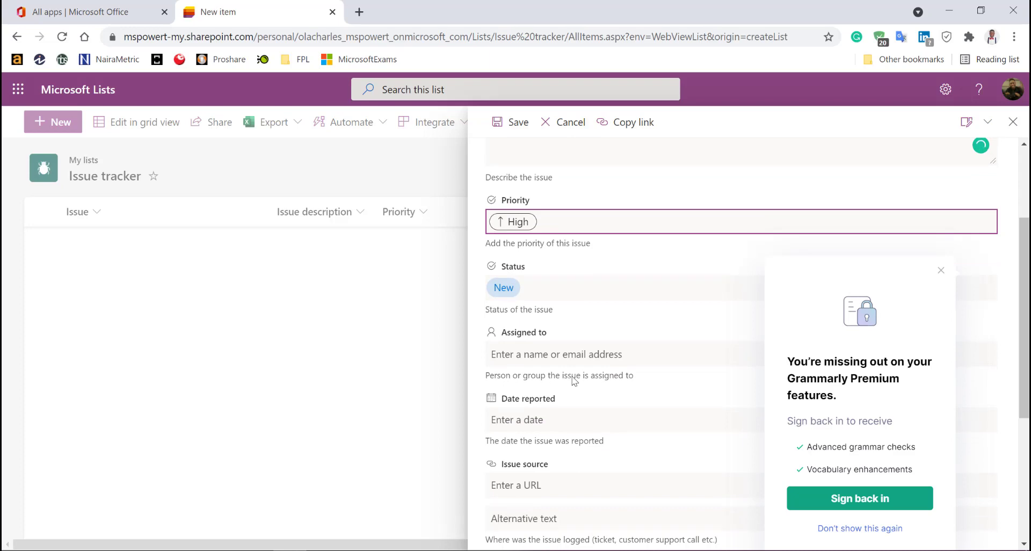
click(941, 271)
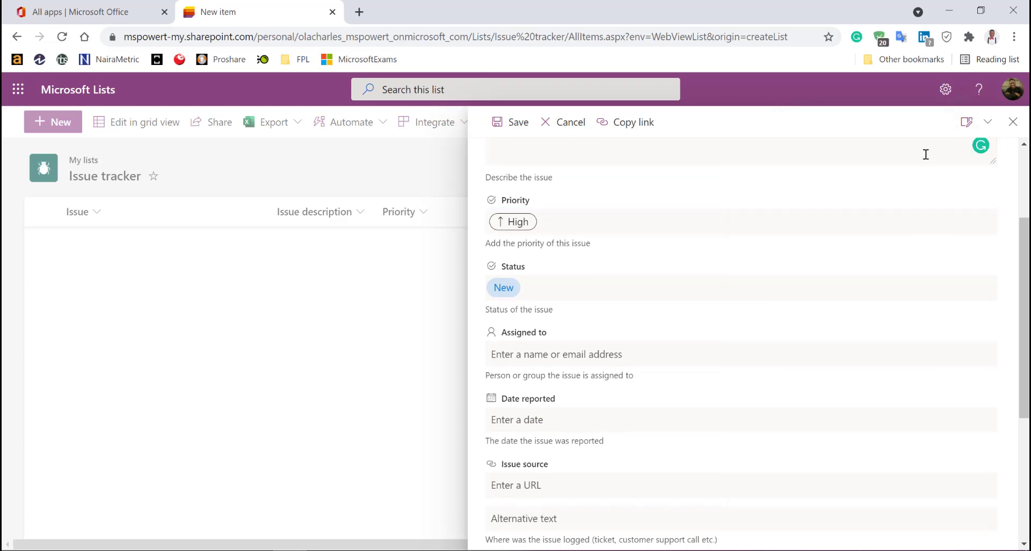
mouse_move(535, 338)
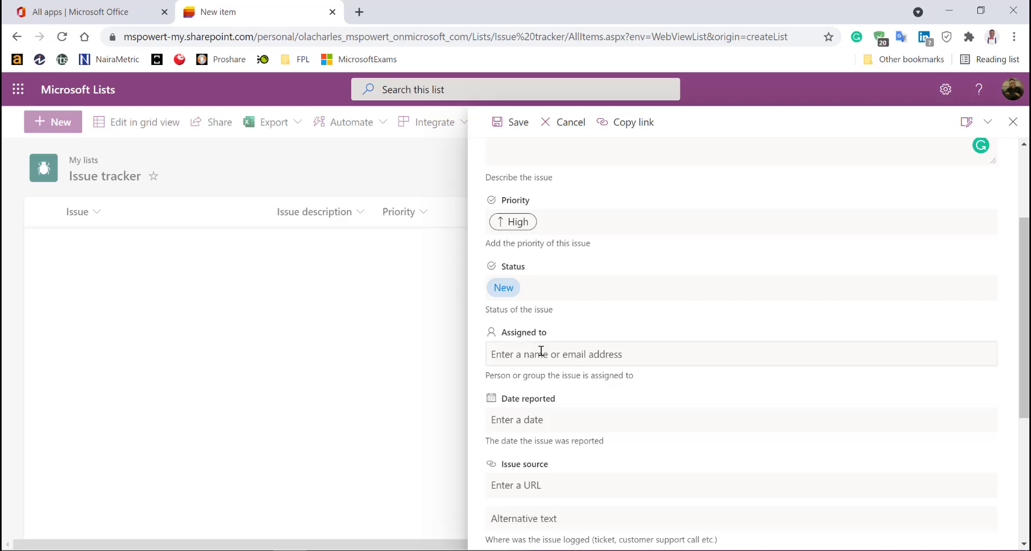
mouse_move(539, 349)
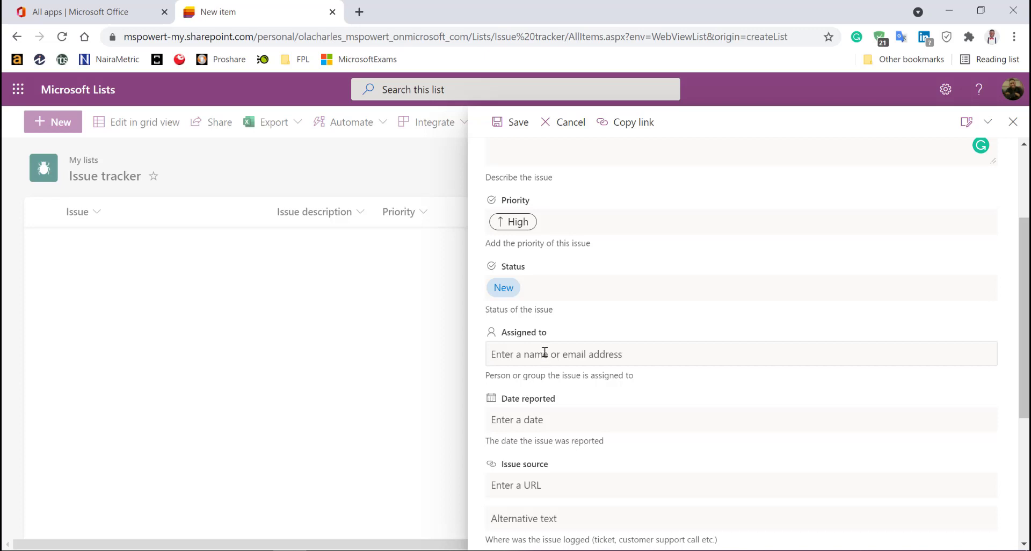
mouse_move(545, 347)
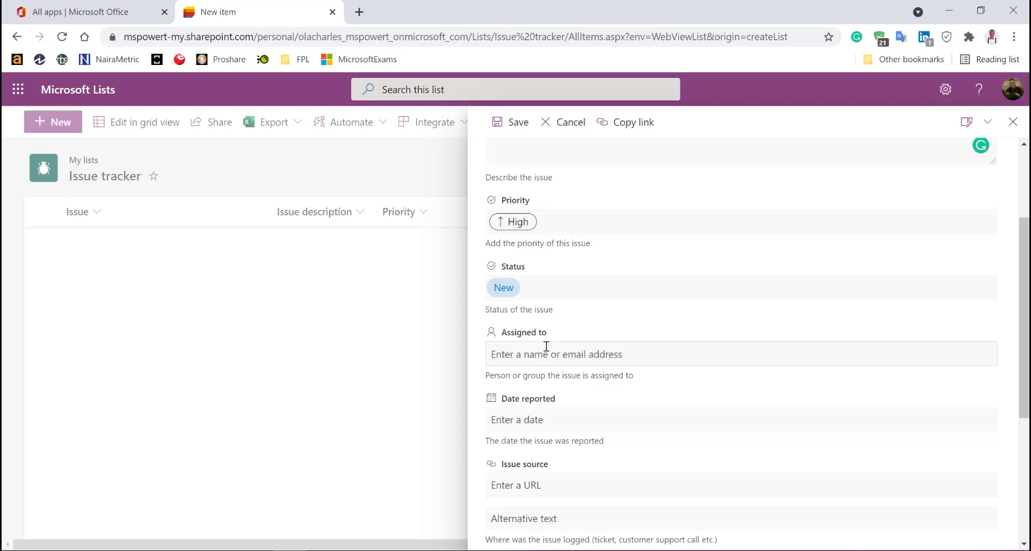
scroll(down, 3)
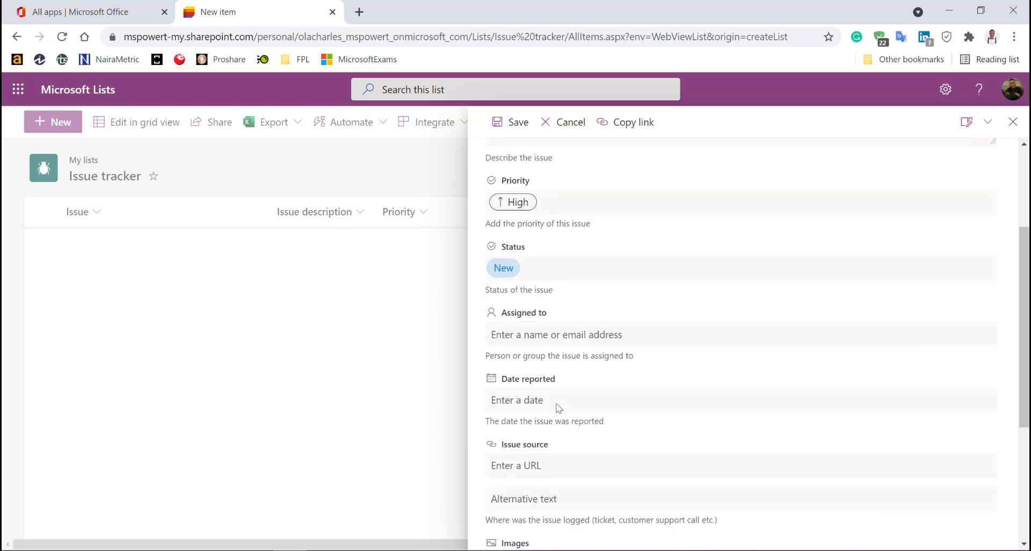
scroll(down, 3)
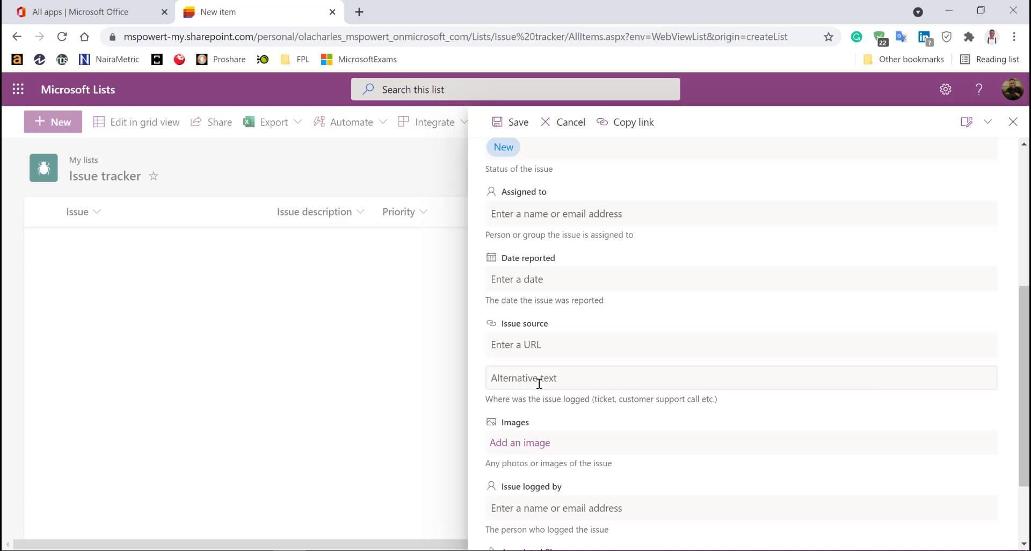
scroll(down, 3)
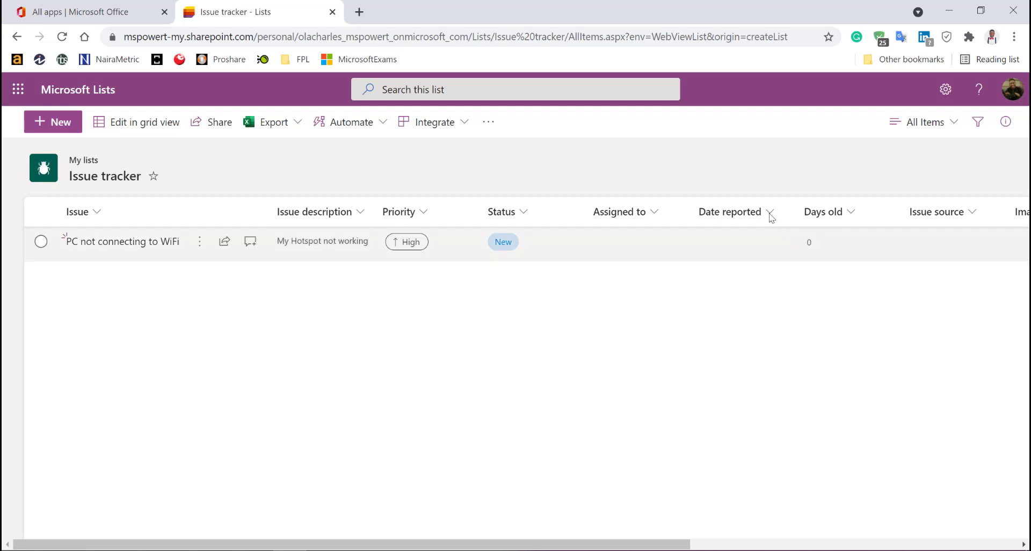
mouse_move(657, 250)
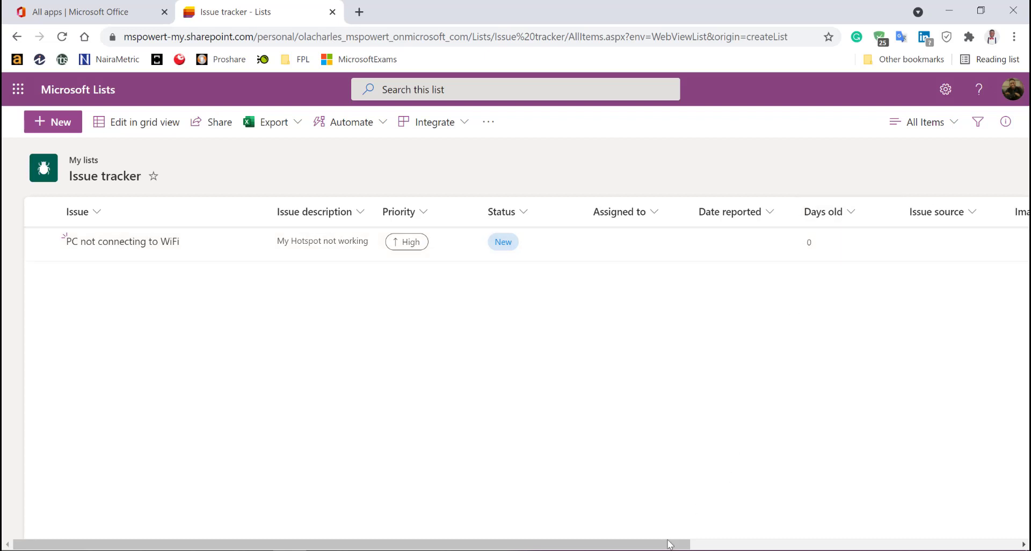
scroll(right, 3)
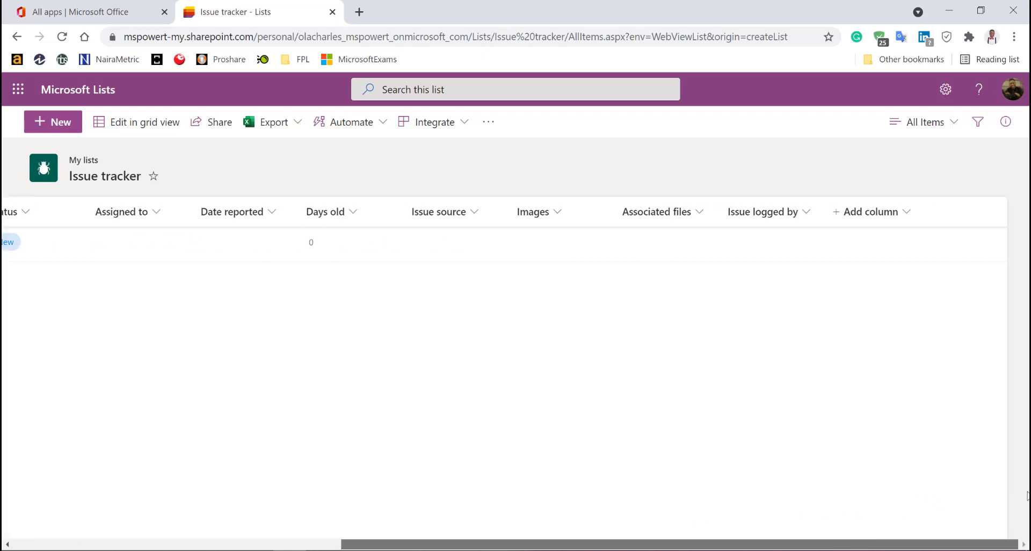
scroll(left, 3)
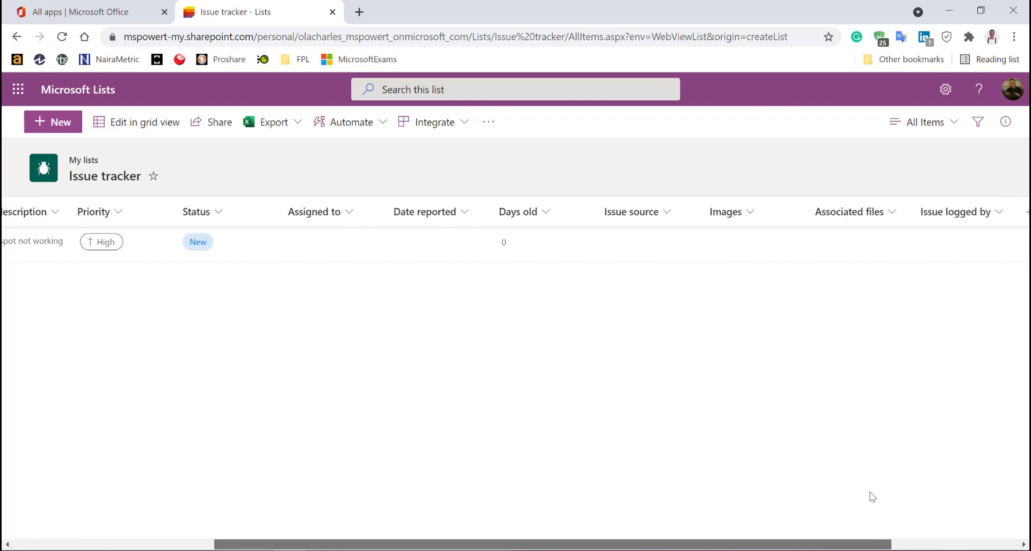
scroll(left, 3)
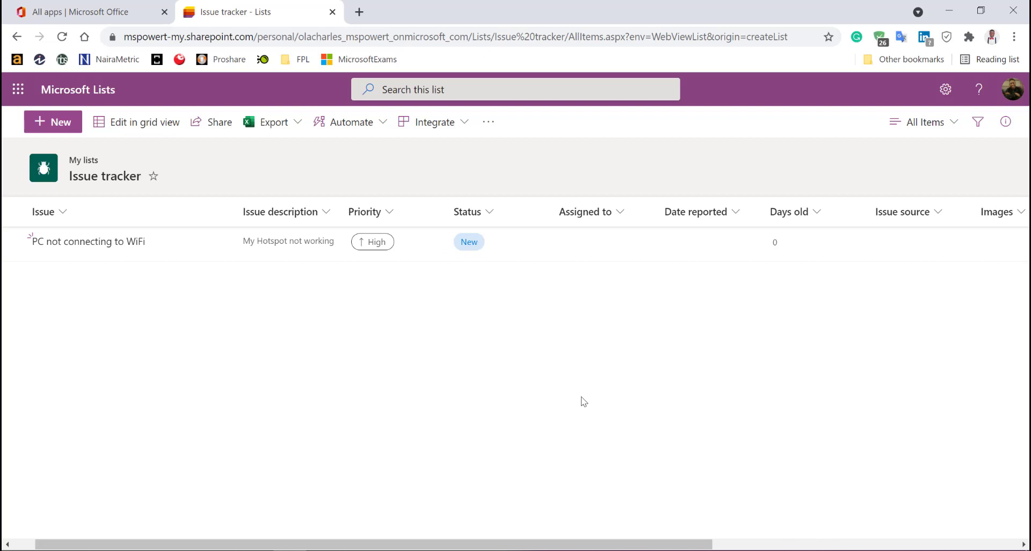
mouse_move(496, 345)
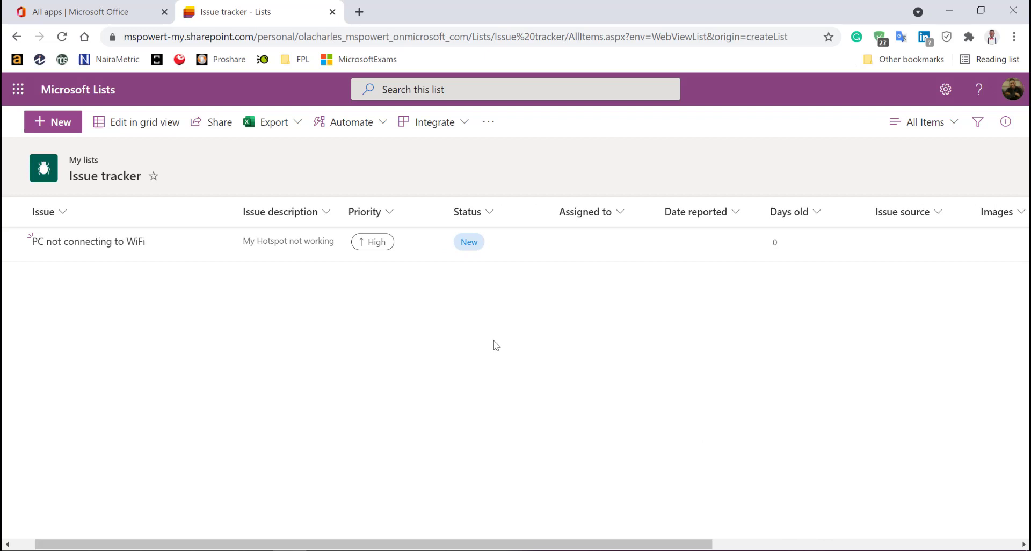